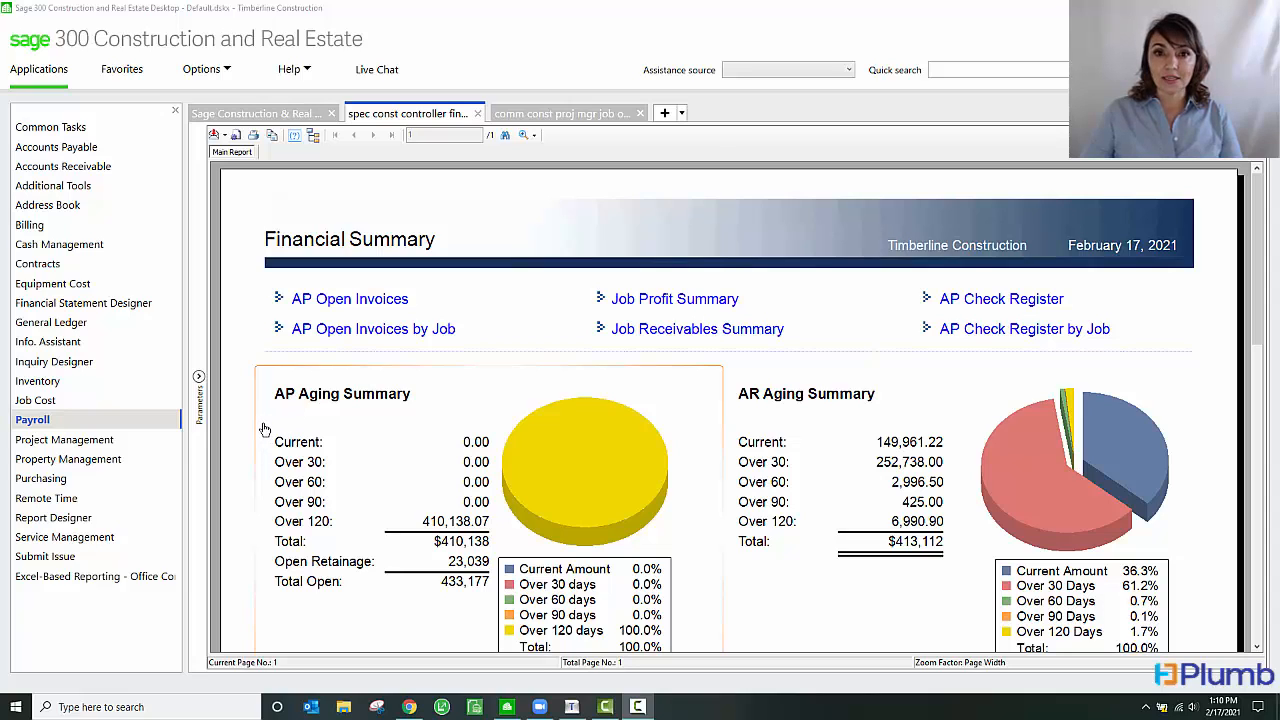
# Show the Payroll application's menu of PR Settings, Tasks, Setup, Inquiry, Reports and Tools
pyautogui.click(33, 419)
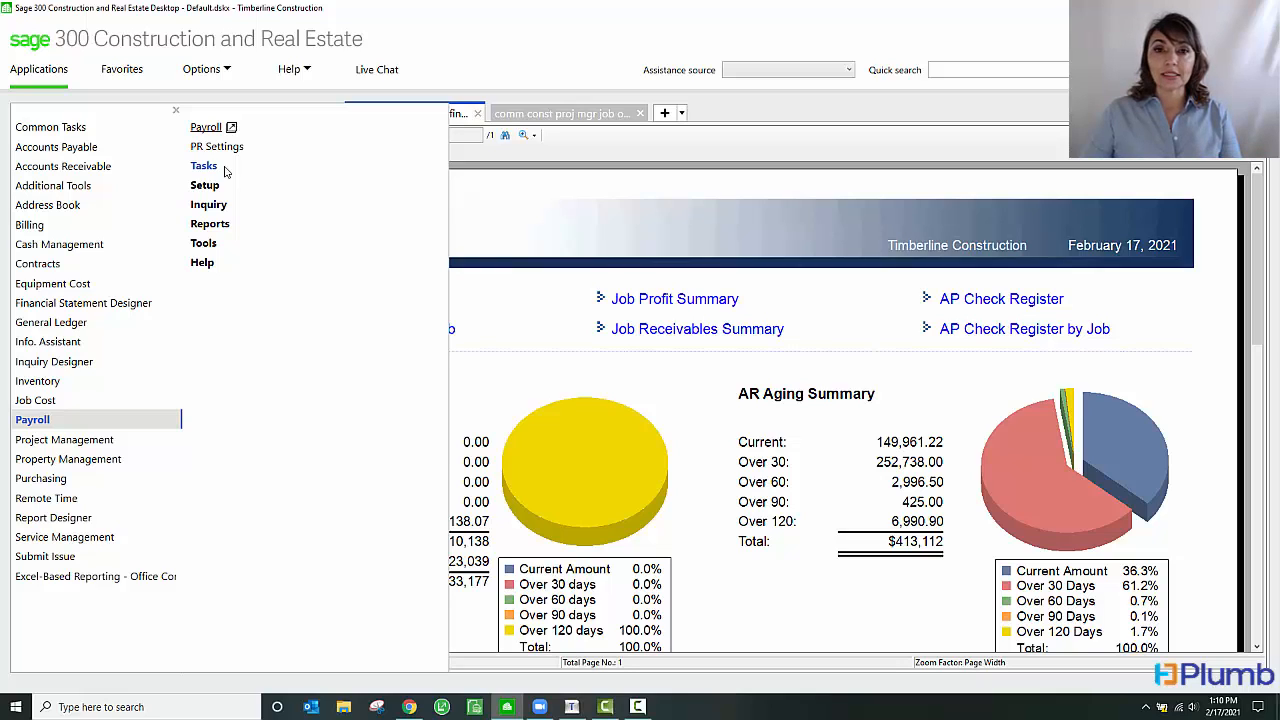
pyautogui.moveTo(230, 210)
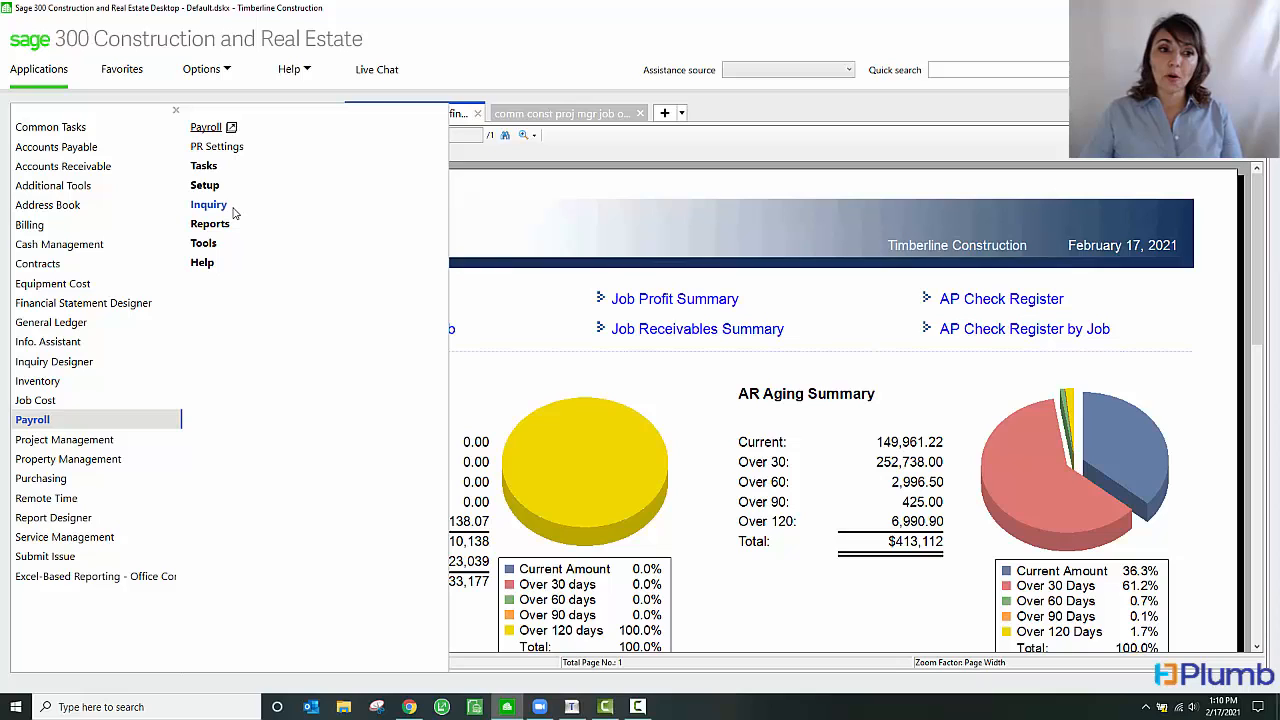
pyautogui.moveTo(210, 205)
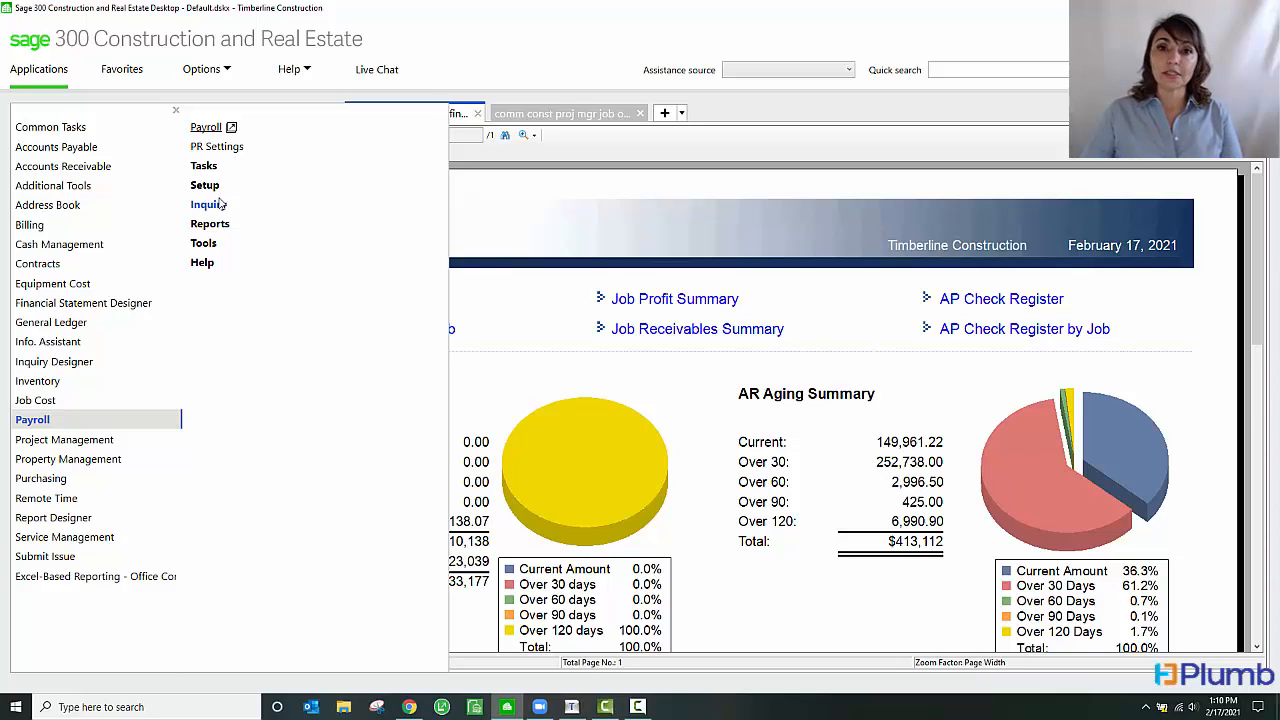
# Expand Payroll Setup to list Employees, Pays, Deductions, Taxes and the Other options
pyautogui.click(205, 185)
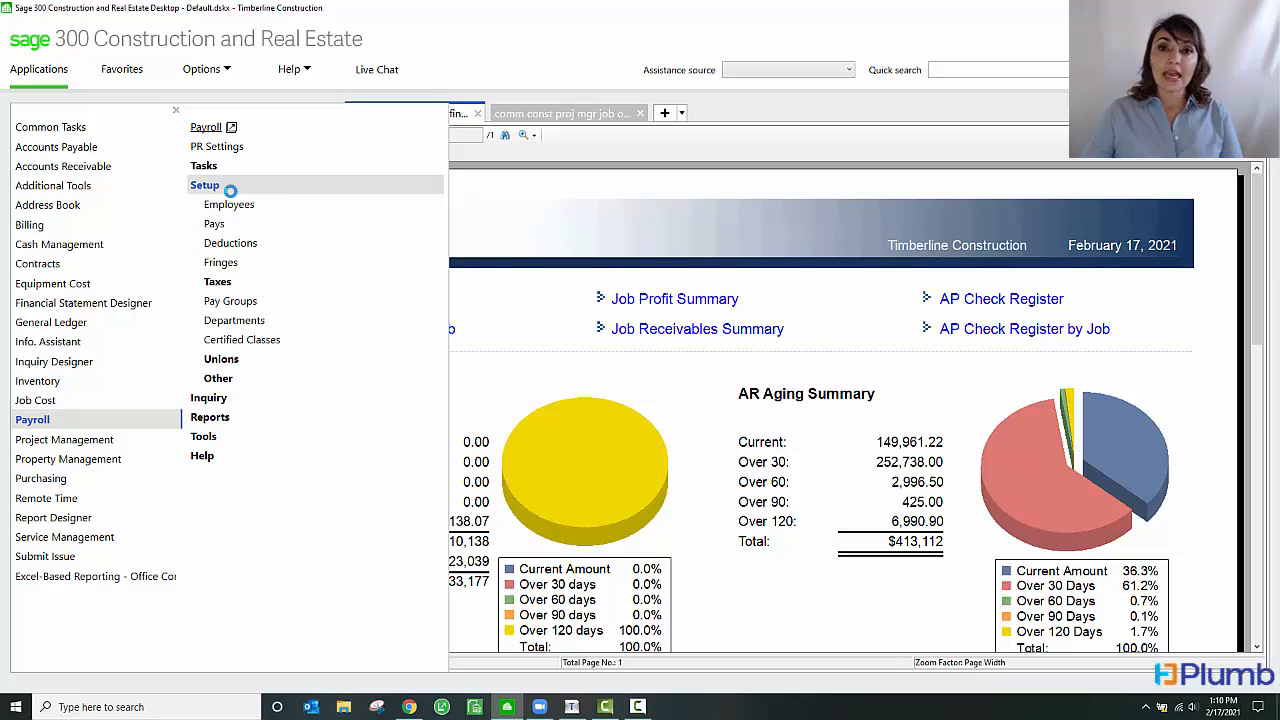
pyautogui.moveTo(265, 217)
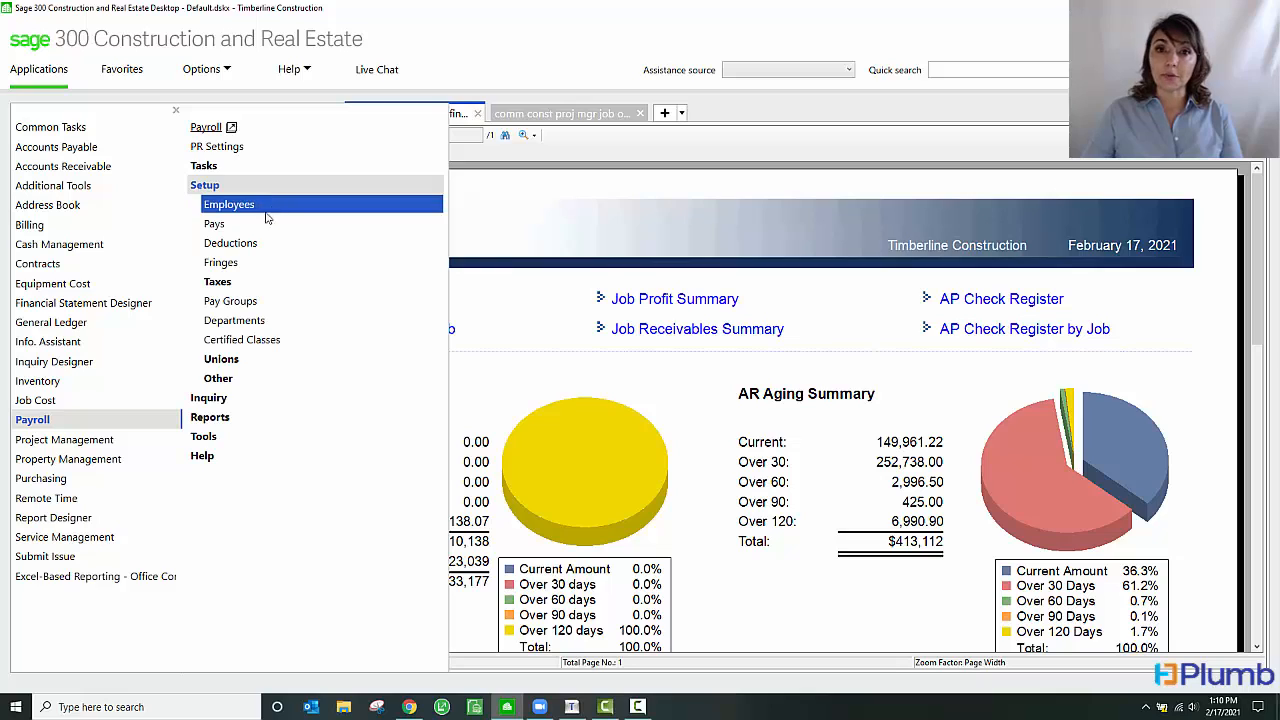
pyautogui.moveTo(261, 247)
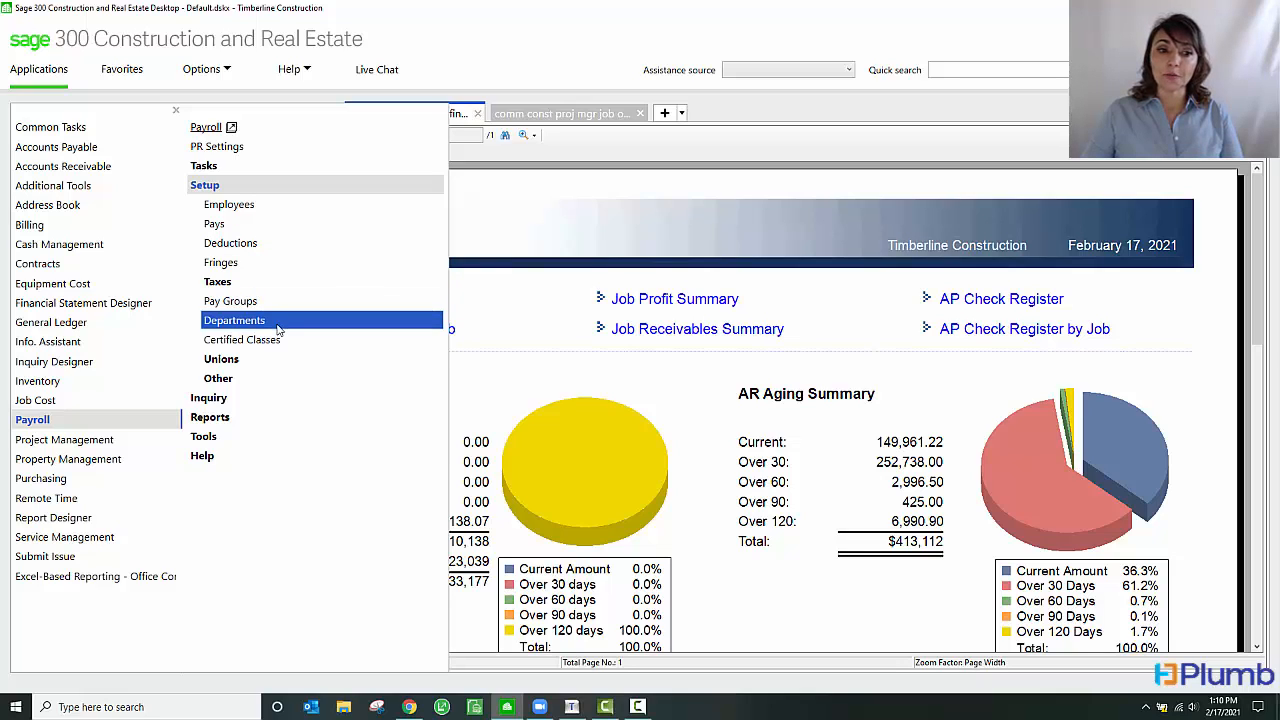
pyautogui.moveTo(276, 344)
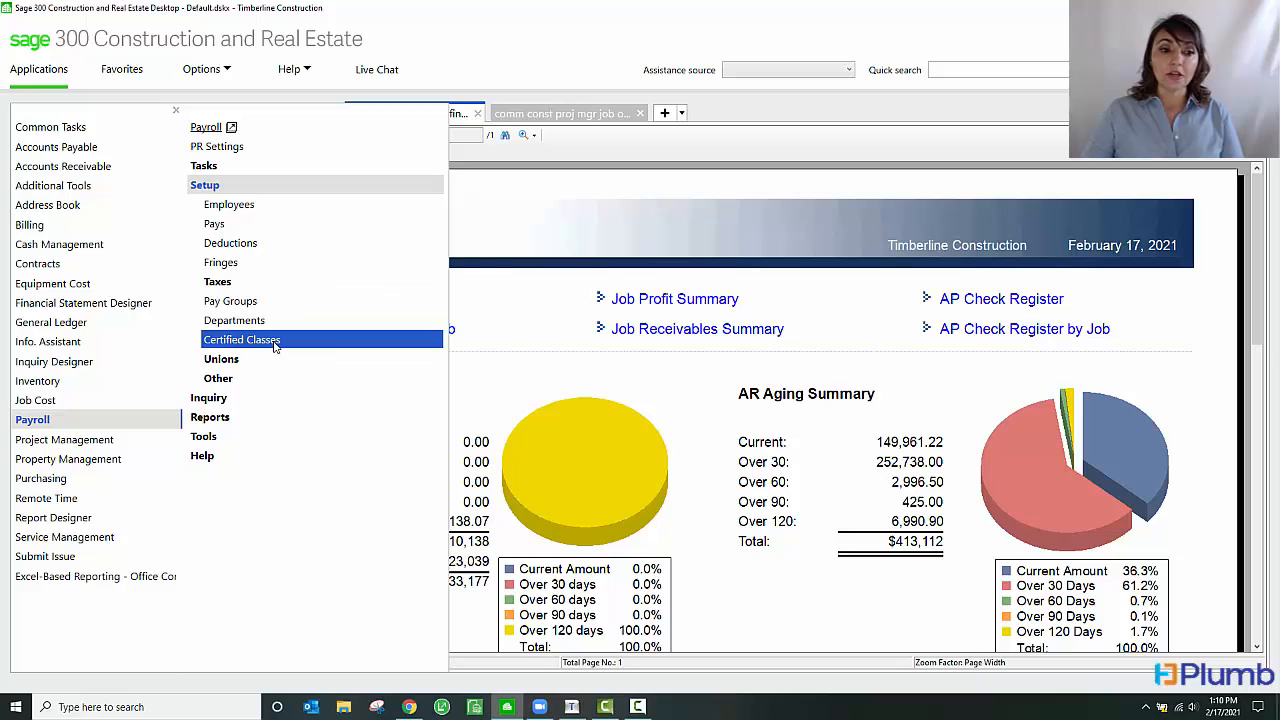
pyautogui.moveTo(256, 366)
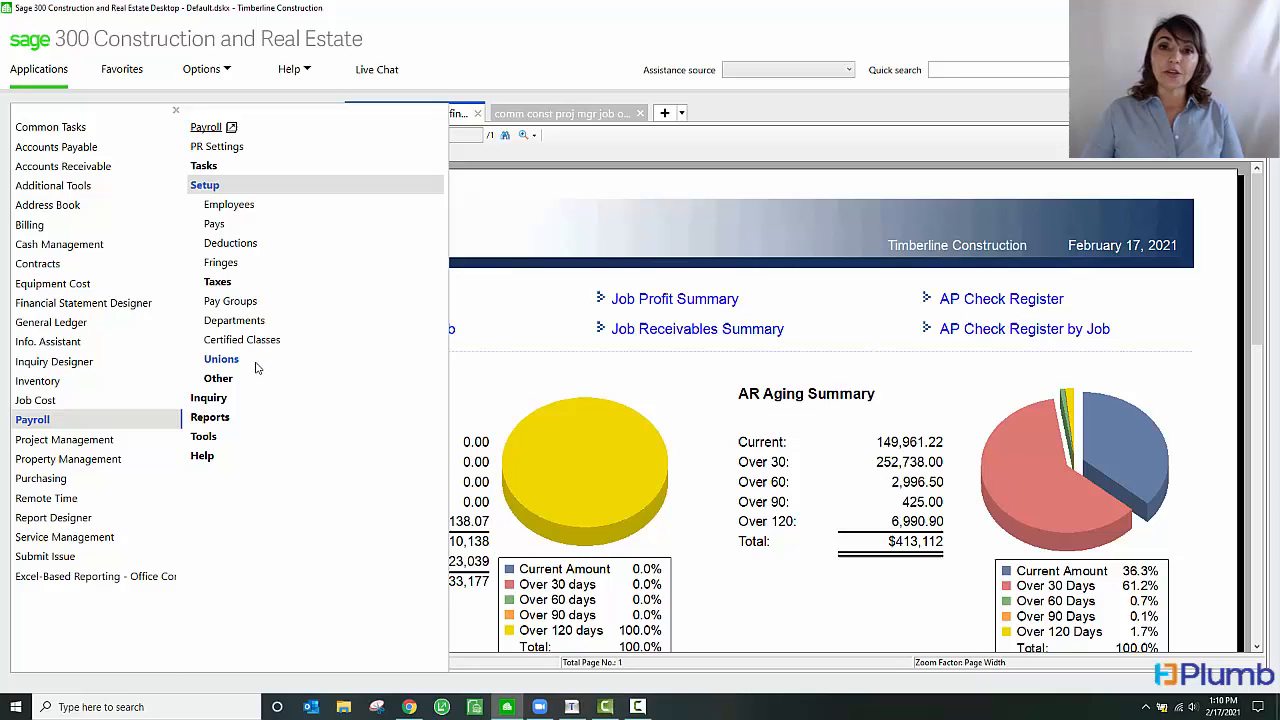
pyautogui.moveTo(253, 383)
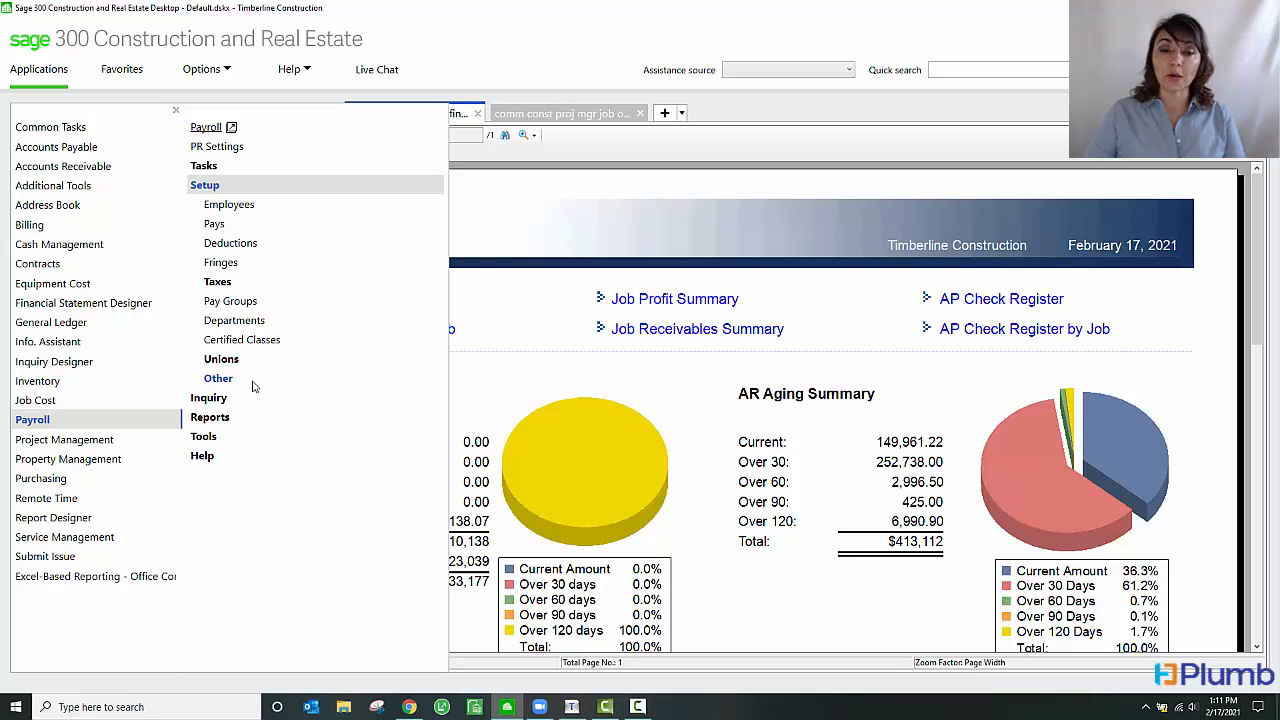
pyautogui.moveTo(288, 345)
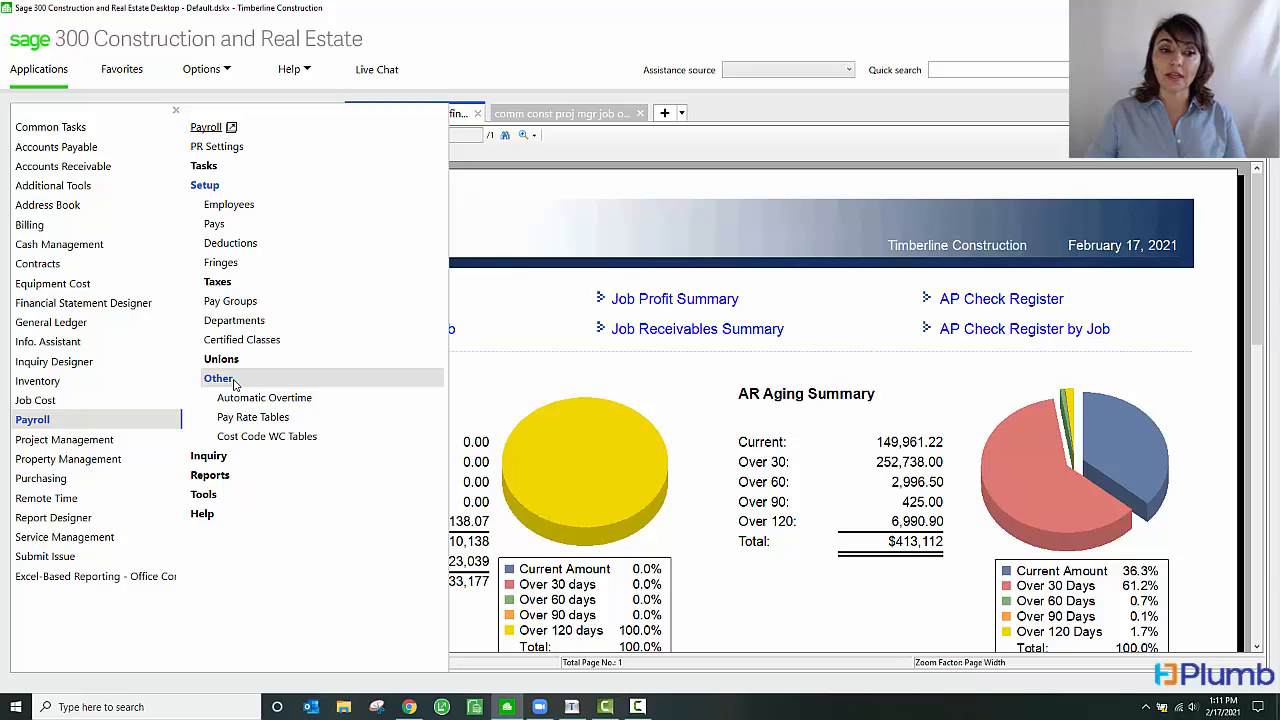
pyautogui.moveTo(253, 417)
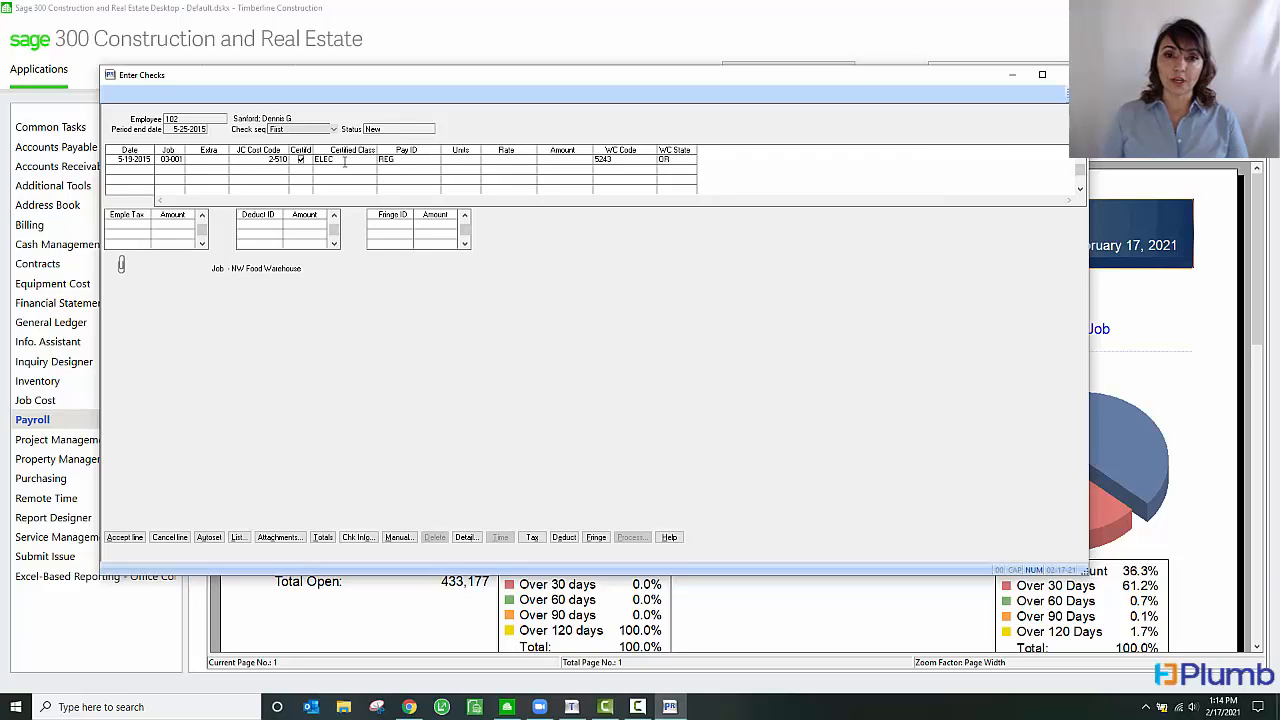
pyautogui.moveTo(315, 167)
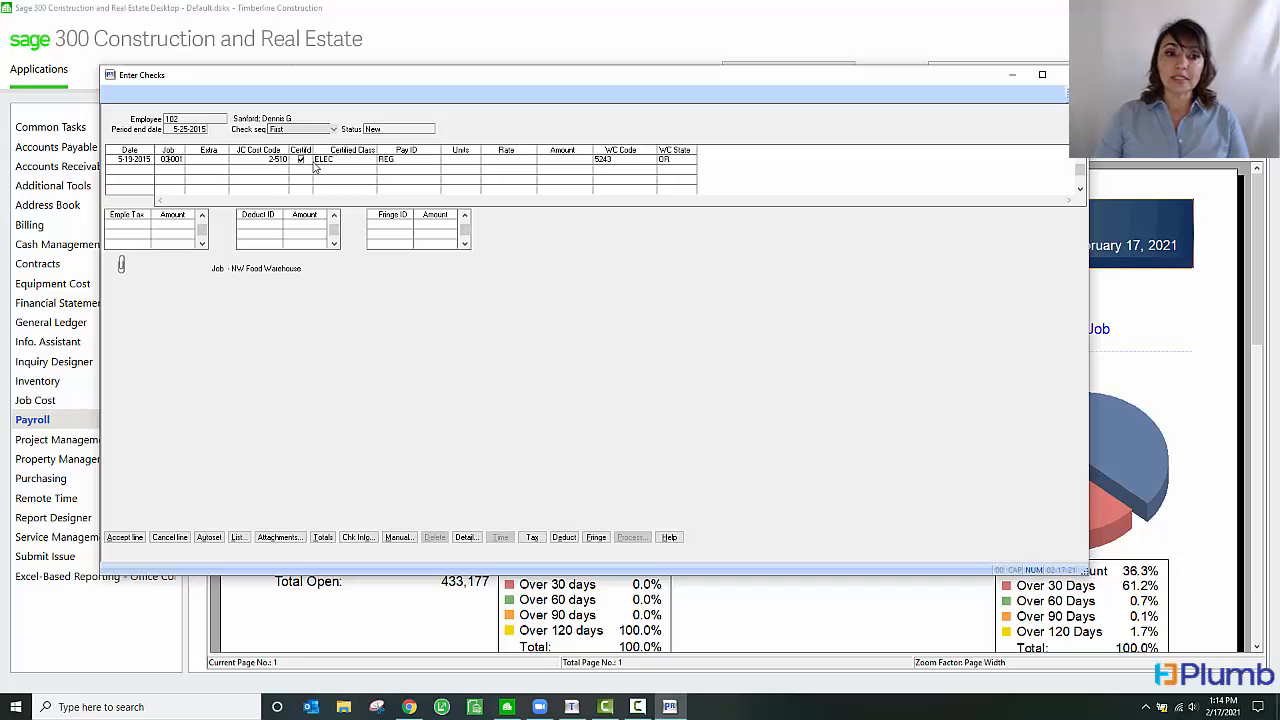
# Assign certified class CARP to the job 03-001 time line for employee 102
pyautogui.click(272, 159)
pyautogui.write('8')
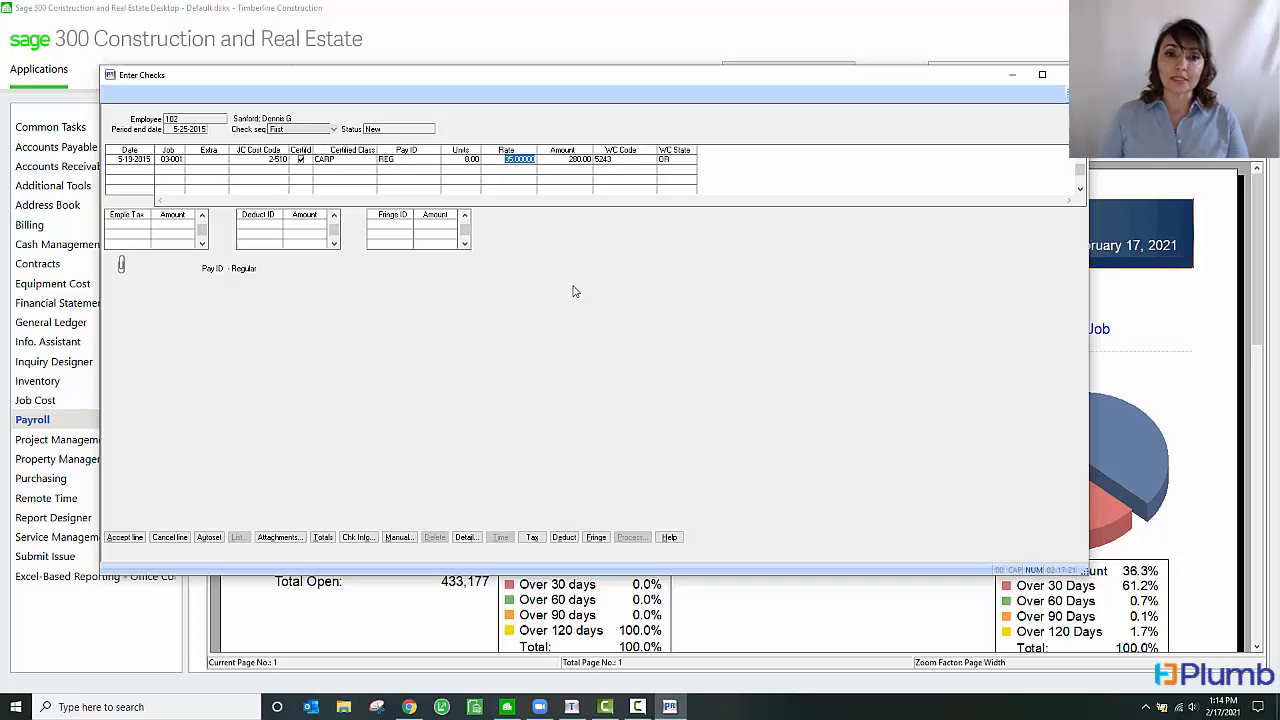
pyautogui.moveTo(511, 128)
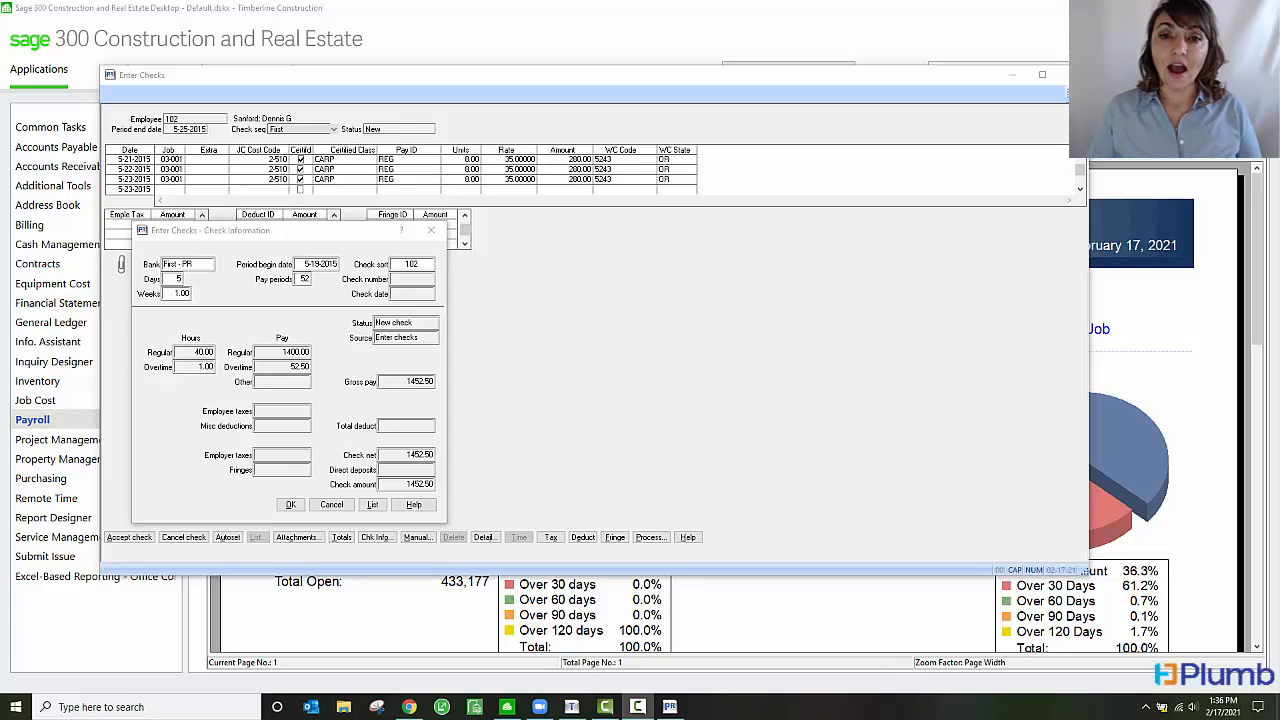
pyautogui.moveTo(1200, 396)
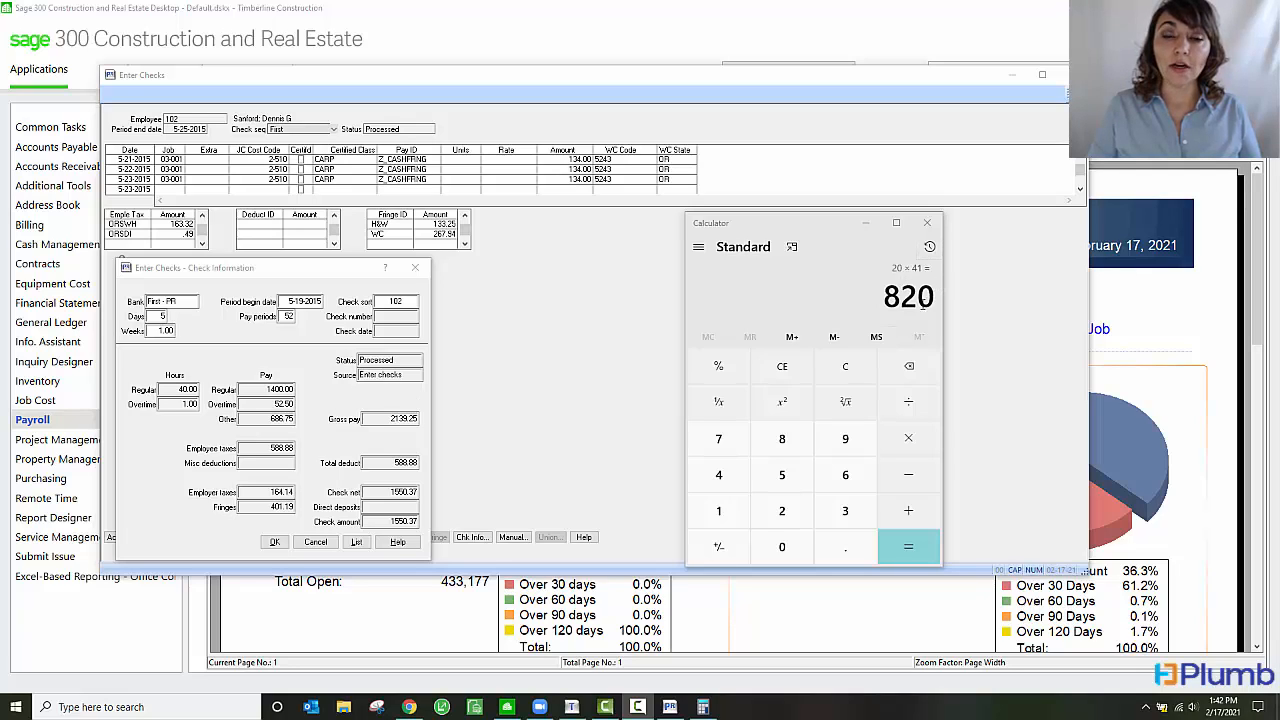
pyautogui.moveTo(908, 308)
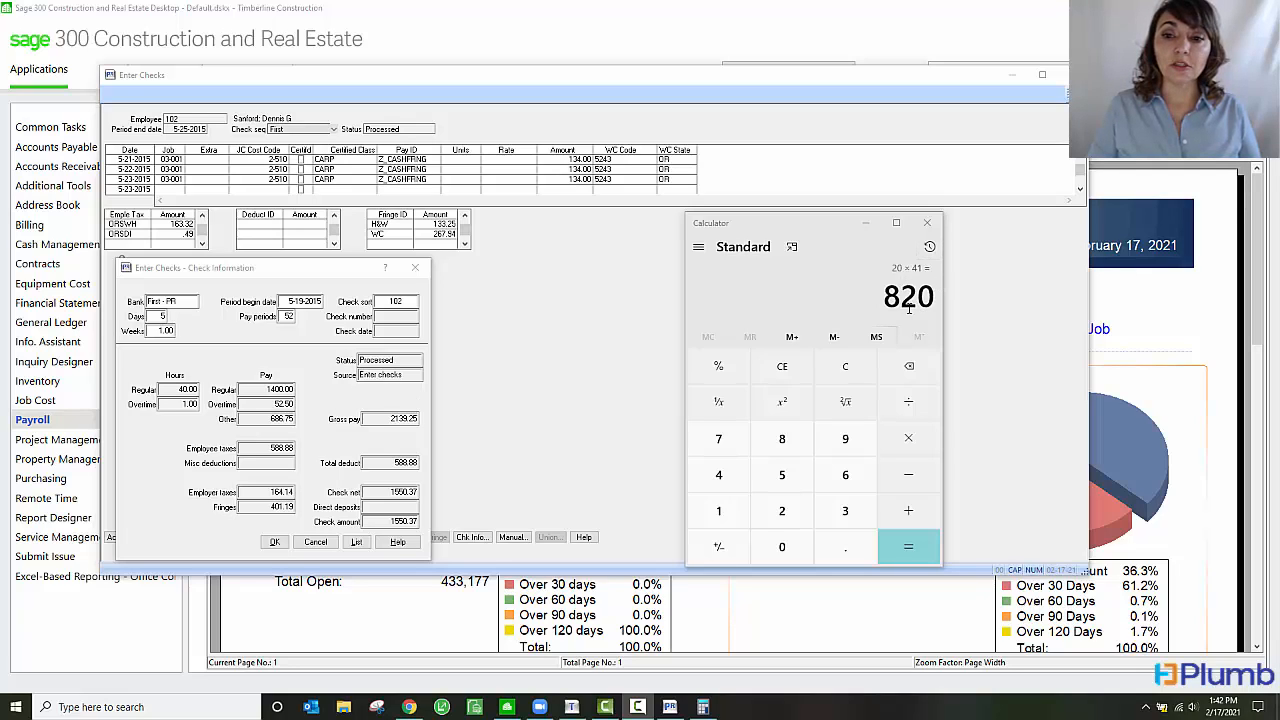
pyautogui.moveTo(507, 370)
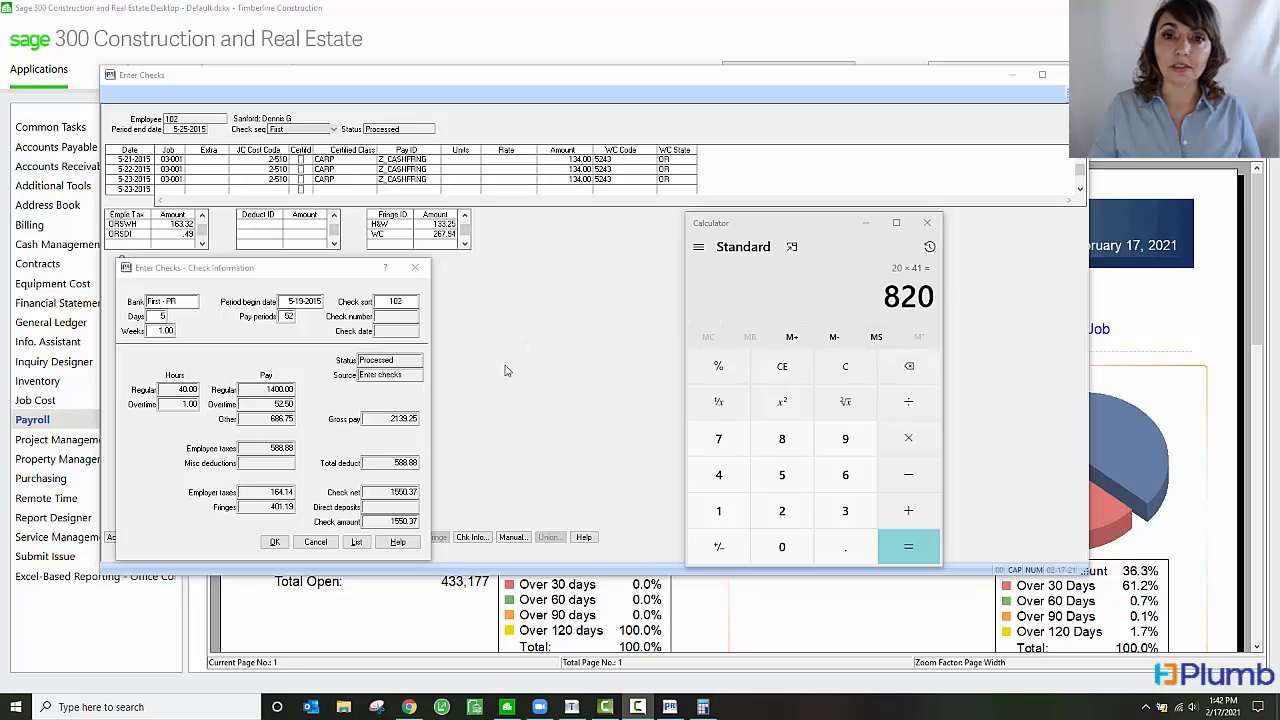
pyautogui.moveTo(275, 427)
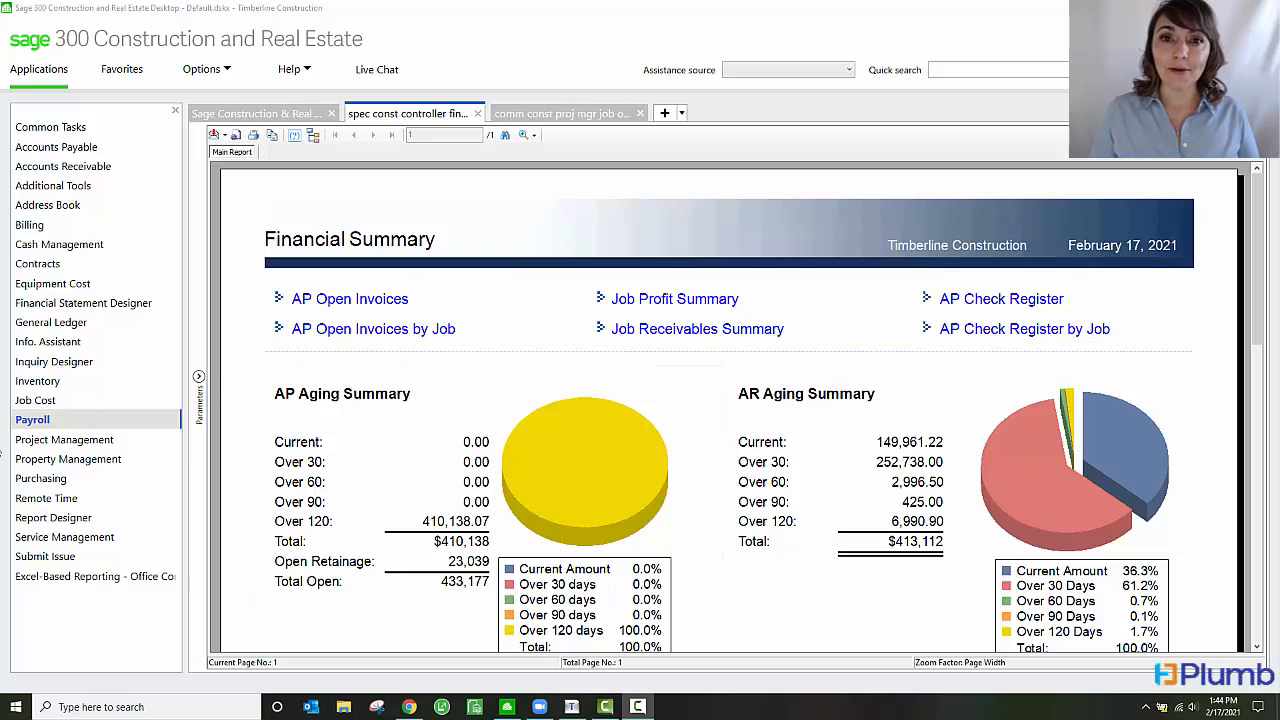
# Build the DOL WH-347 report for period end 5/25/2015 across all three projects
pyautogui.click(33, 419)
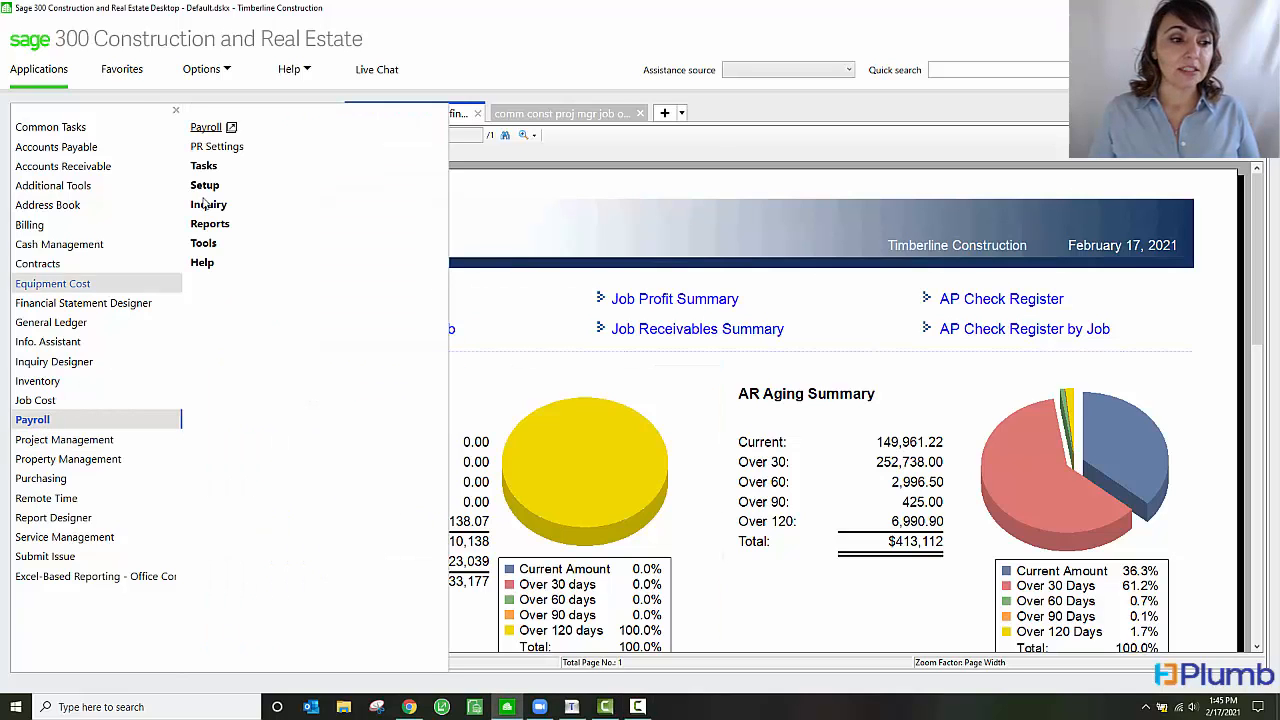
pyautogui.click(204, 165)
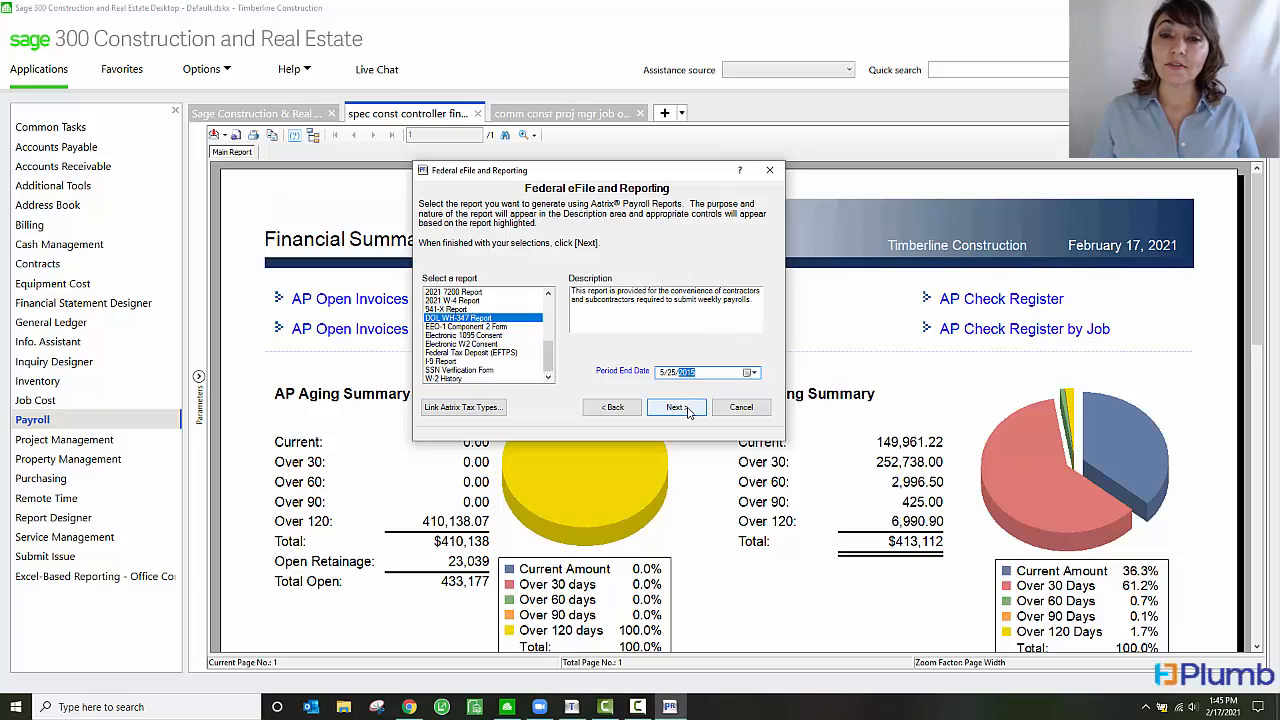
pyautogui.click(676, 407)
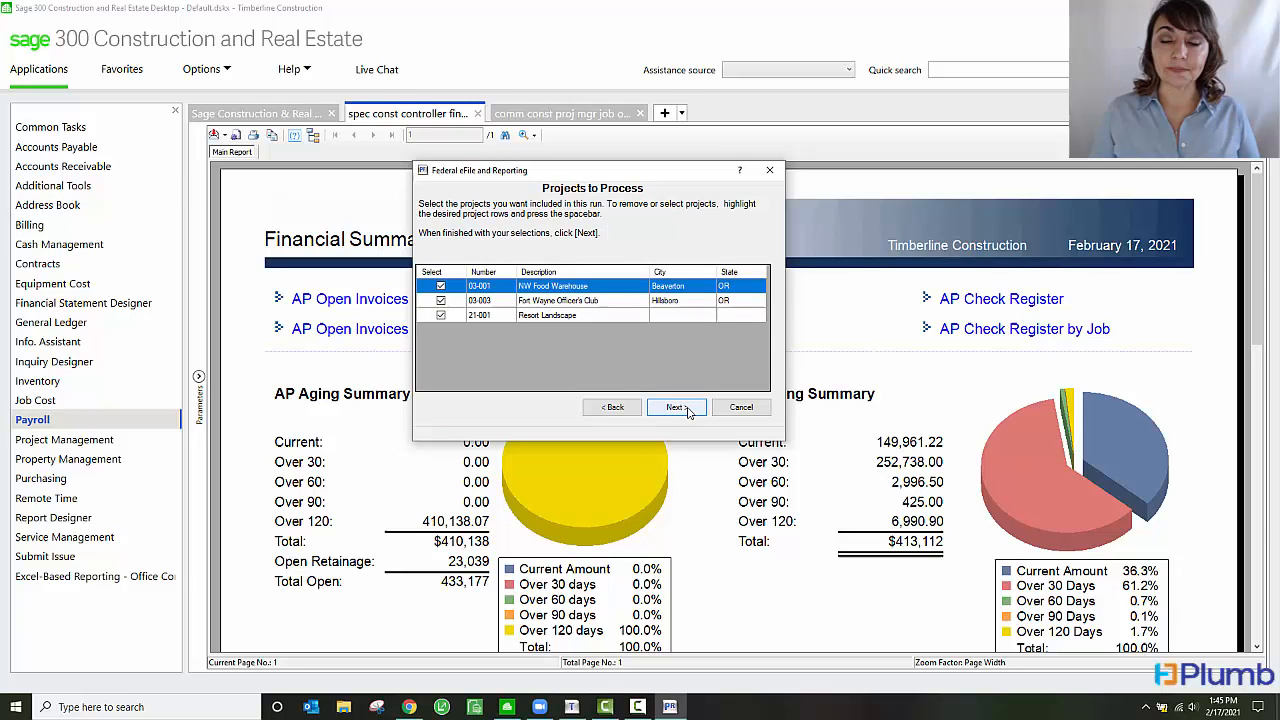
pyautogui.click(674, 406)
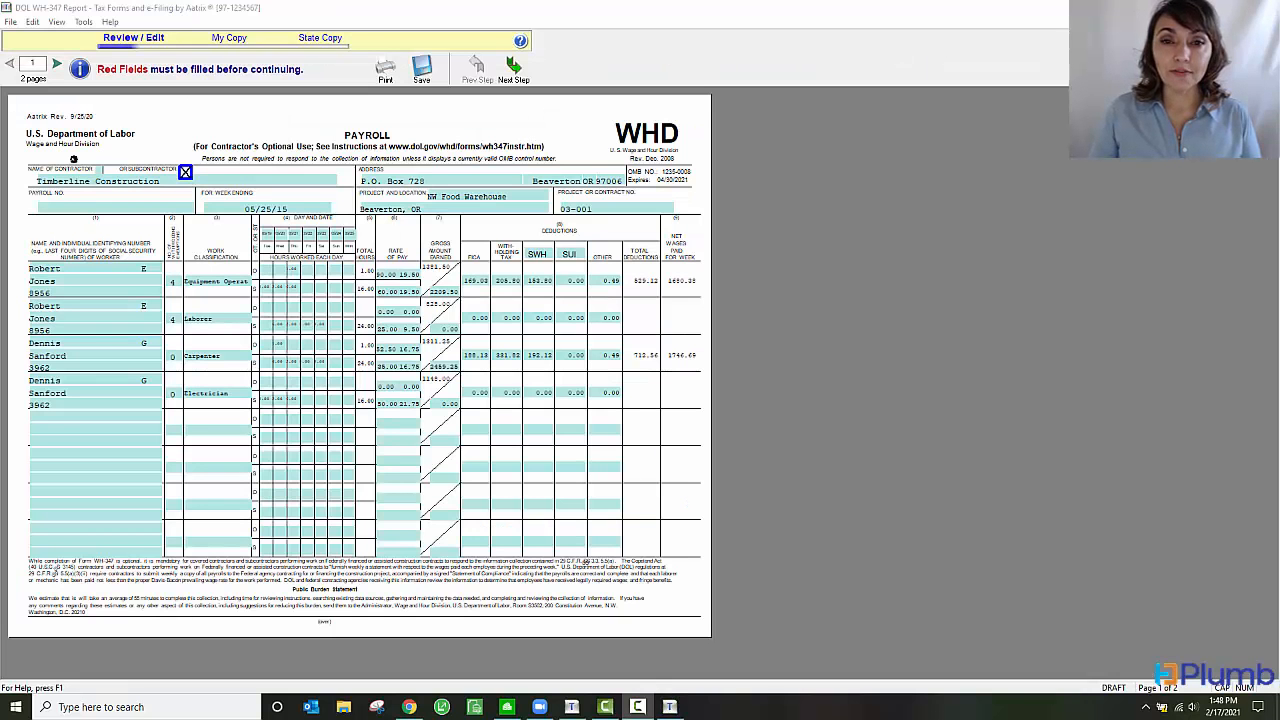